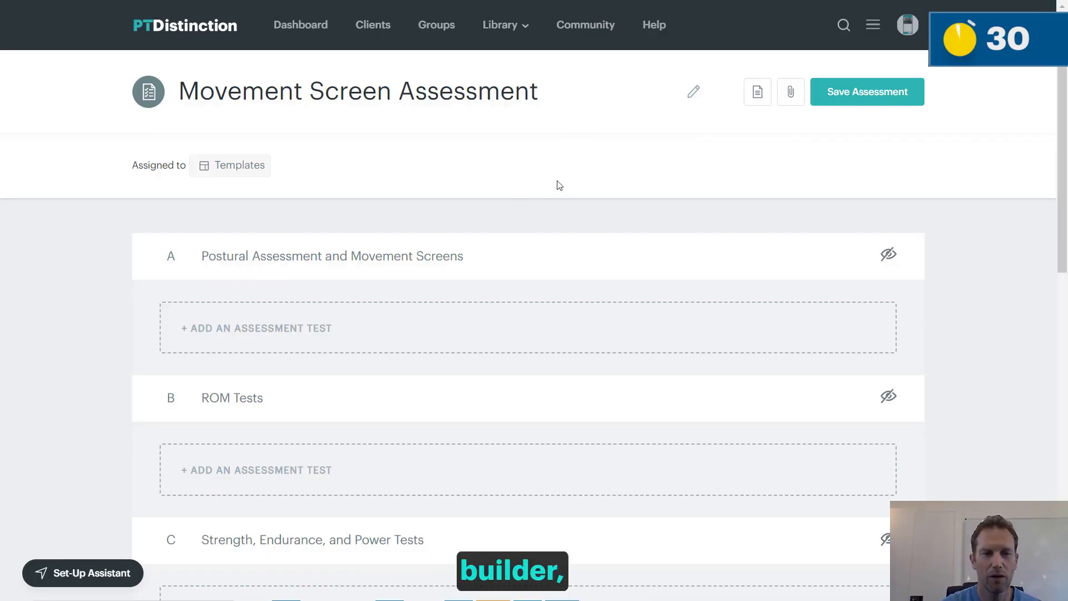
Add Klatt Test and Split Squat under Postural Assessment, then save the Movement Screen Assessment
{"action": "left_click", "coordinate": [256, 328]}
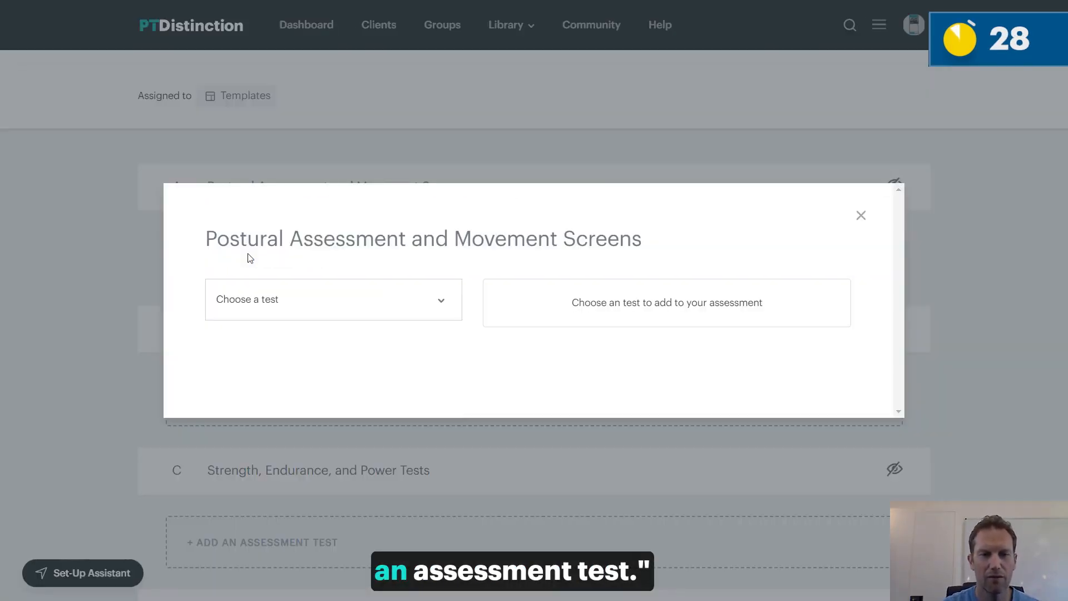
{"action": "left_click", "coordinate": [333, 299]}
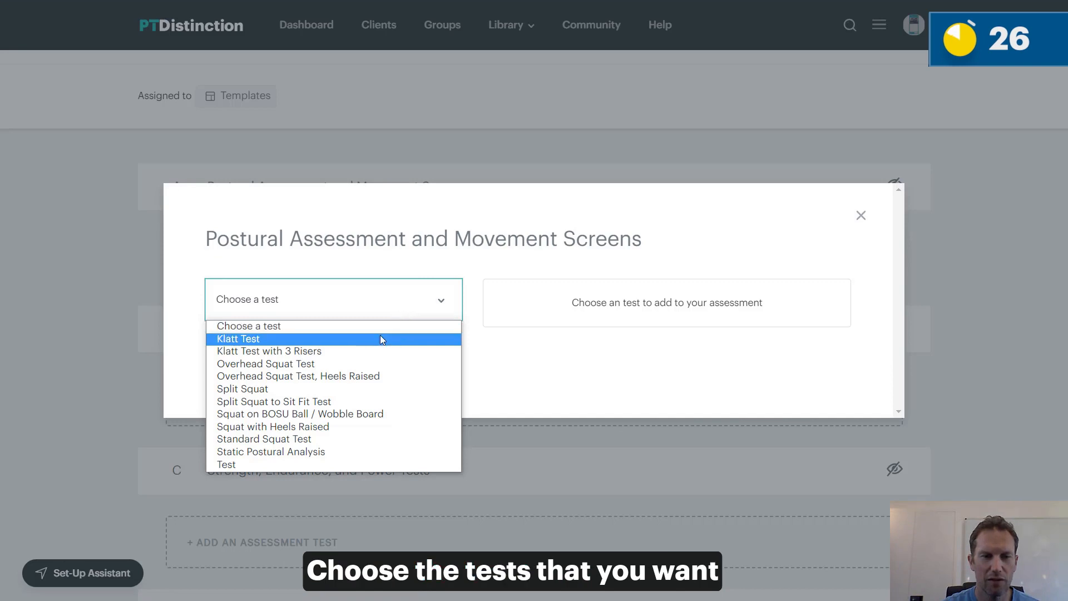
{"action": "left_click", "coordinate": [238, 338]}
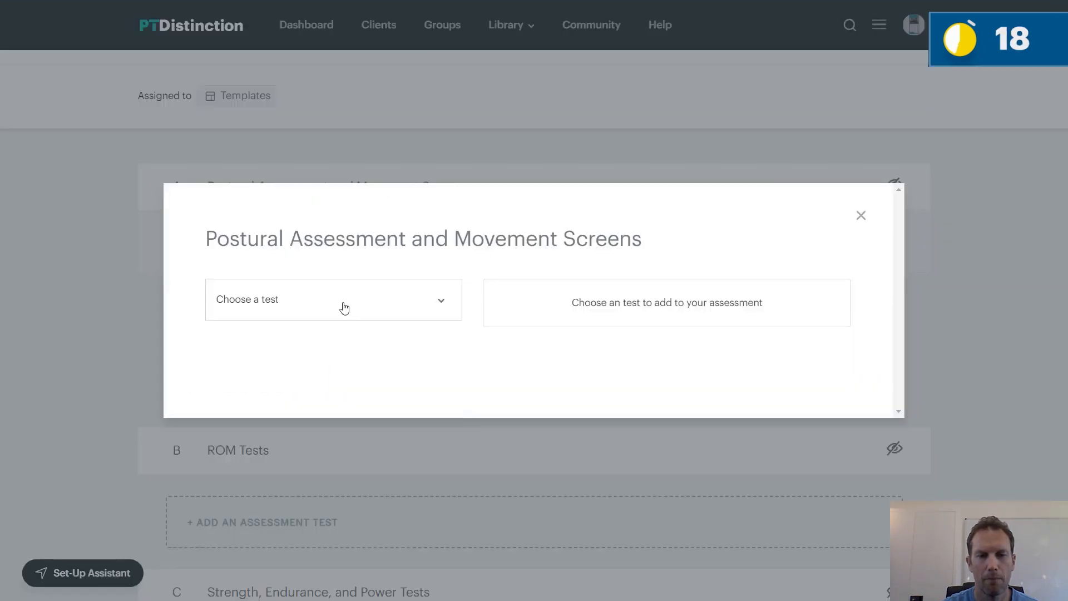
{"action": "left_click", "coordinate": [334, 300]}
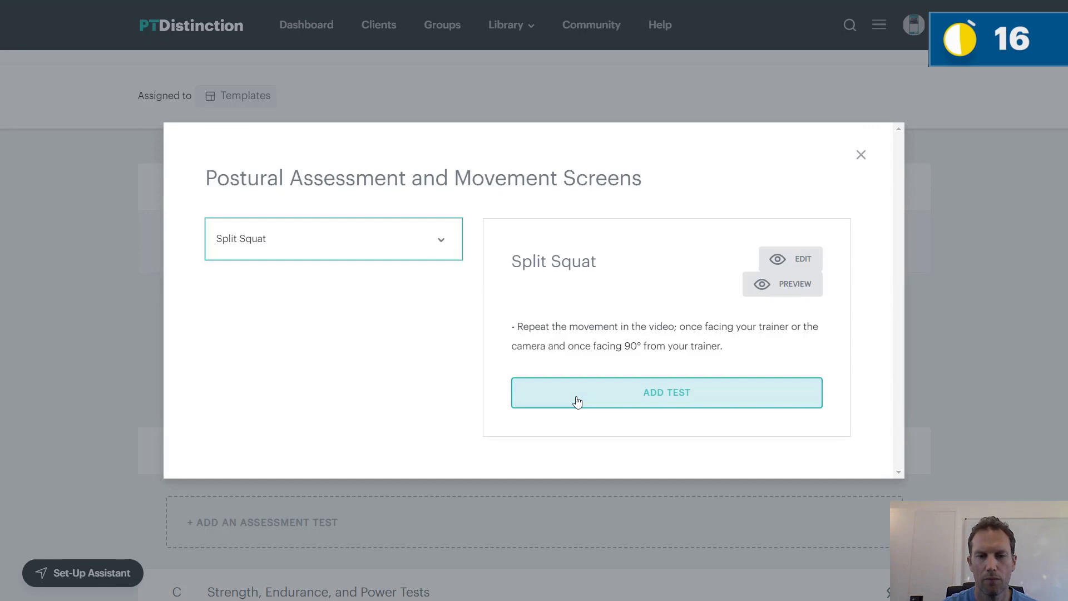
{"action": "left_click", "coordinate": [666, 392]}
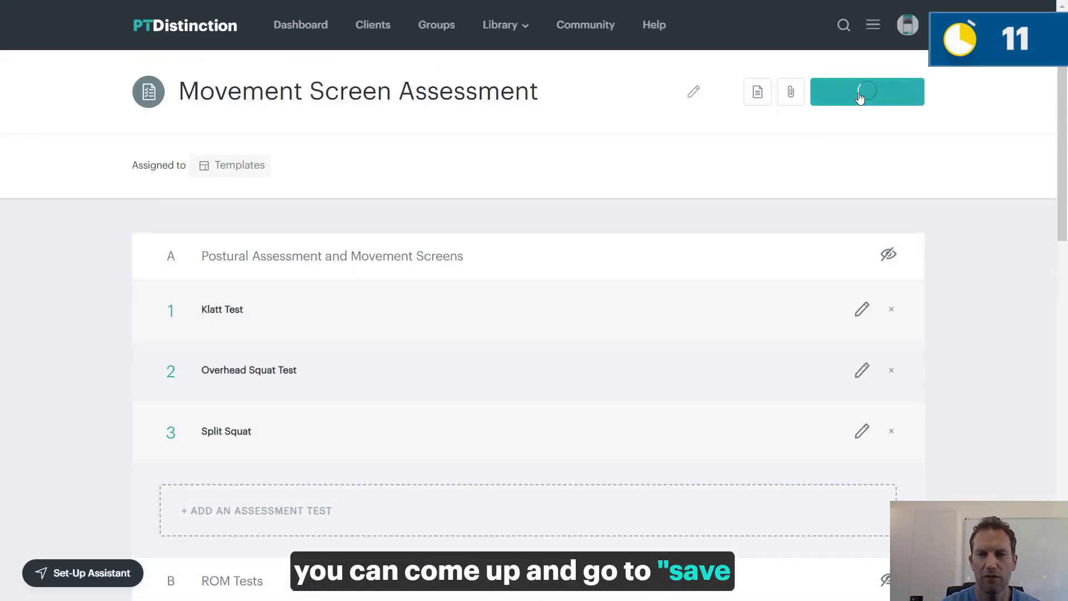
{"action": "left_click", "coordinate": [866, 92]}
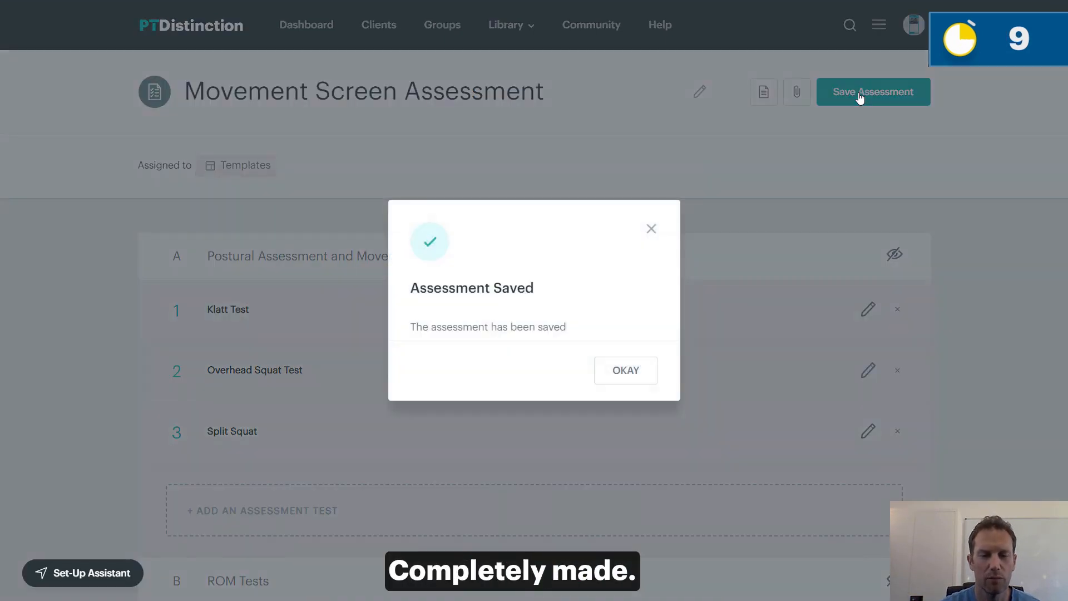